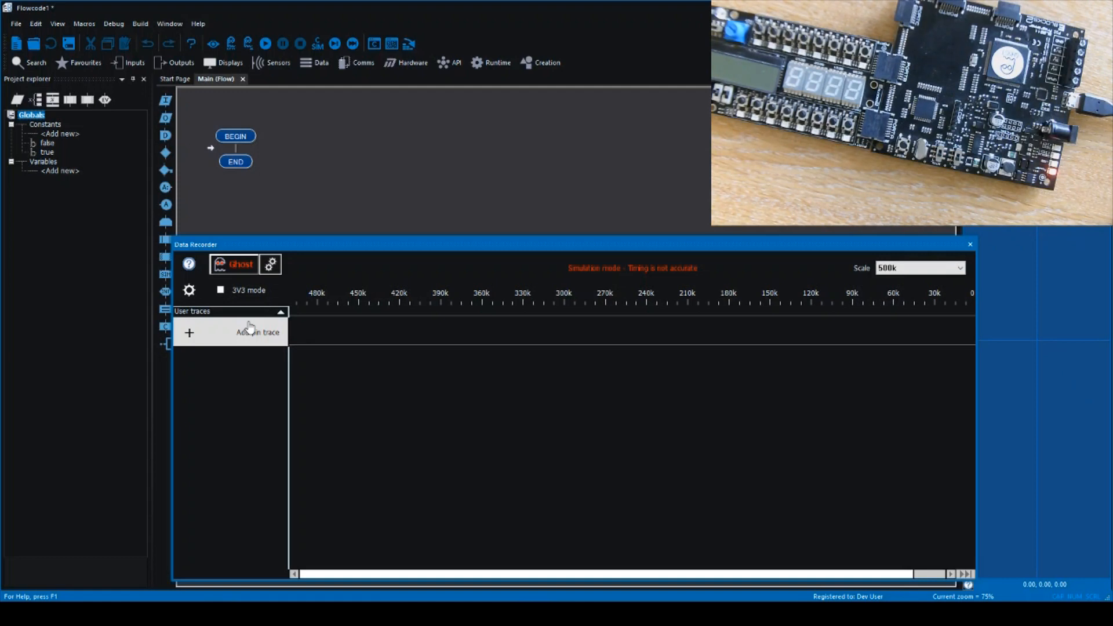
mouse_move(457, 438)
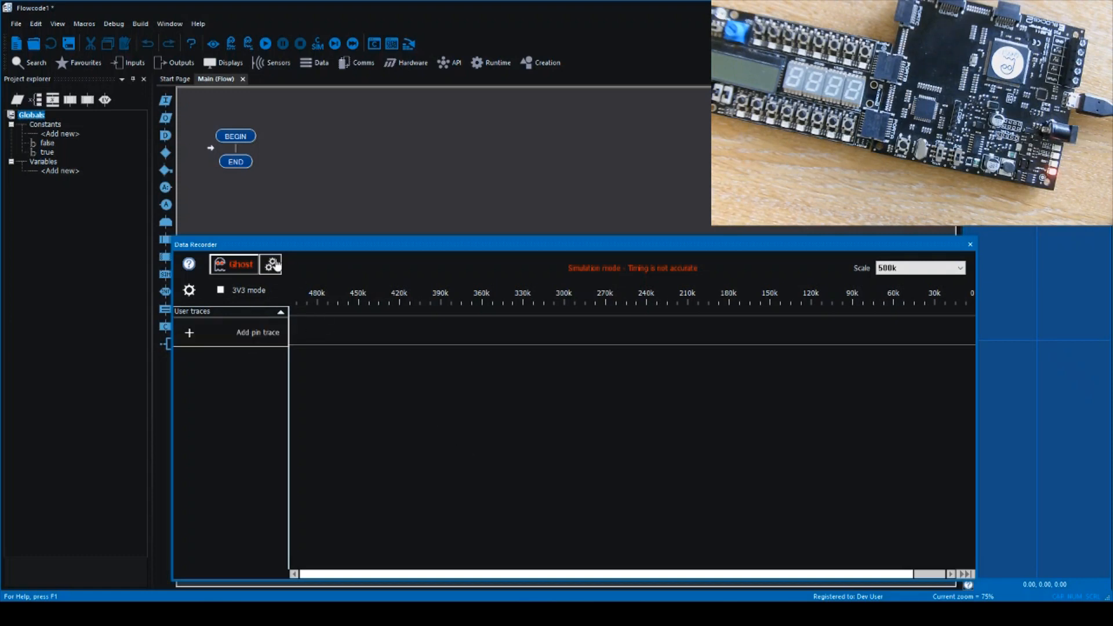
Step: In Ghost options' ICT Analog settings, enable auto-sampling of pins from Oscilloscope and Data Recorder
left_click(270, 264)
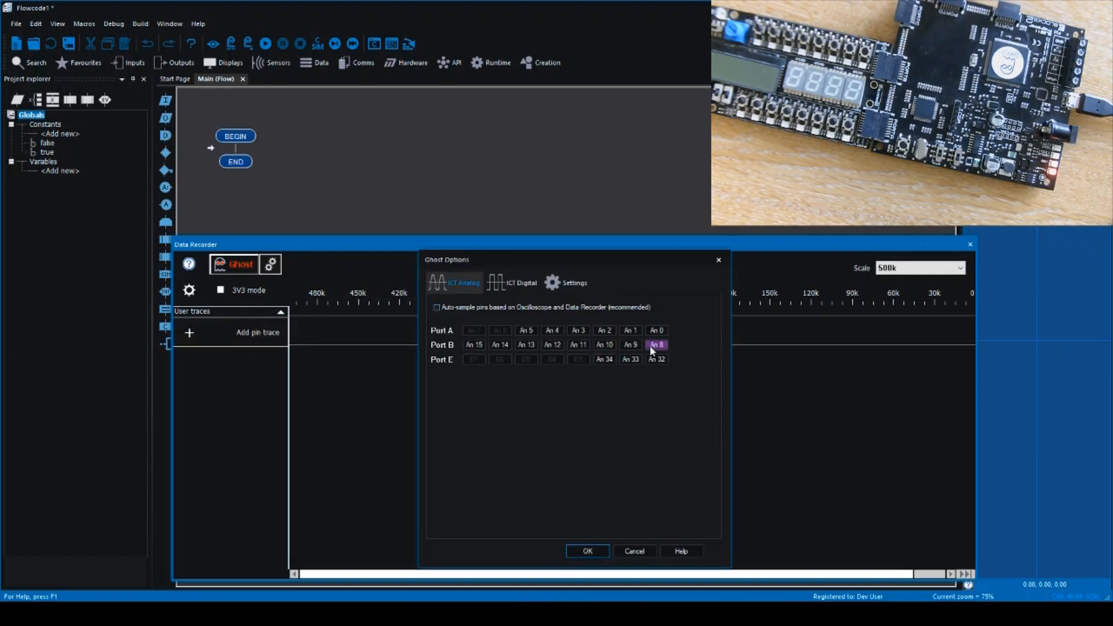
left_click(604, 331)
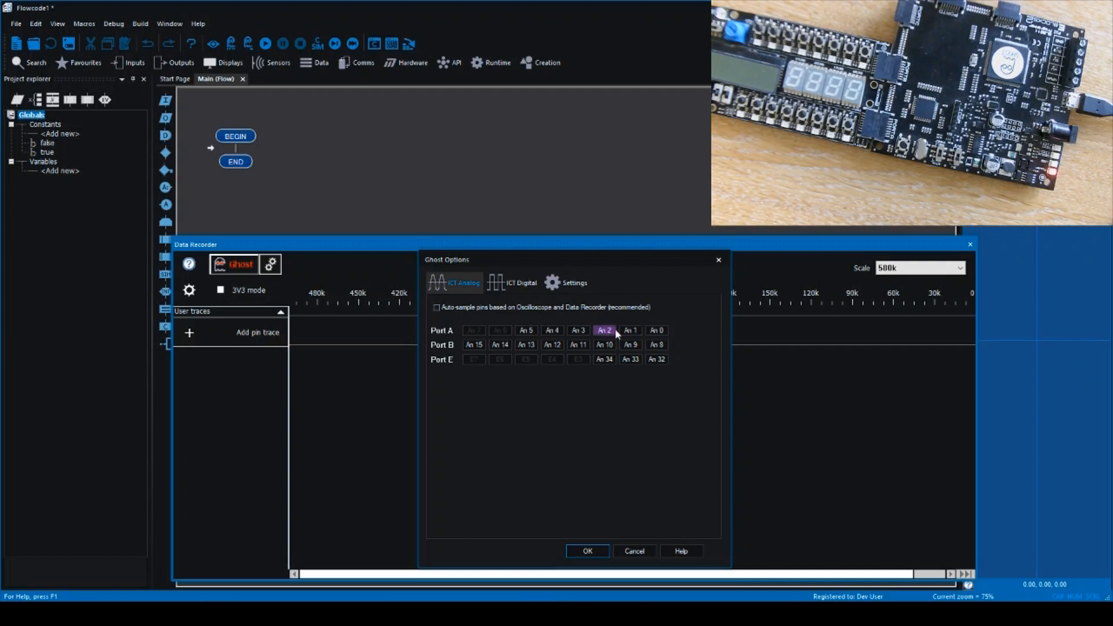
left_click(605, 344)
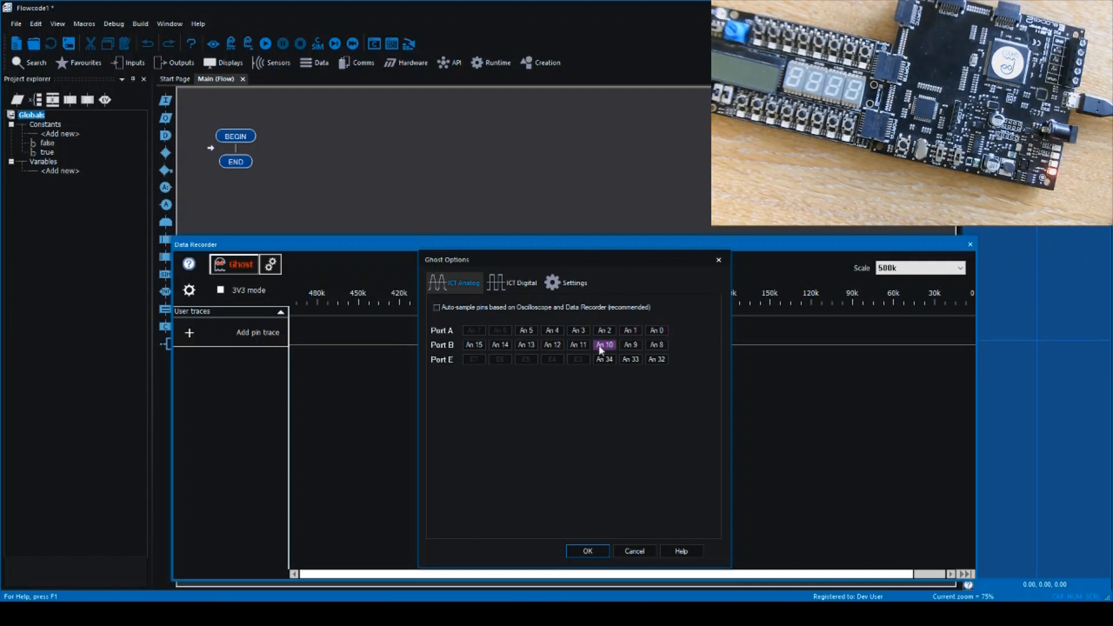
left_click(436, 307)
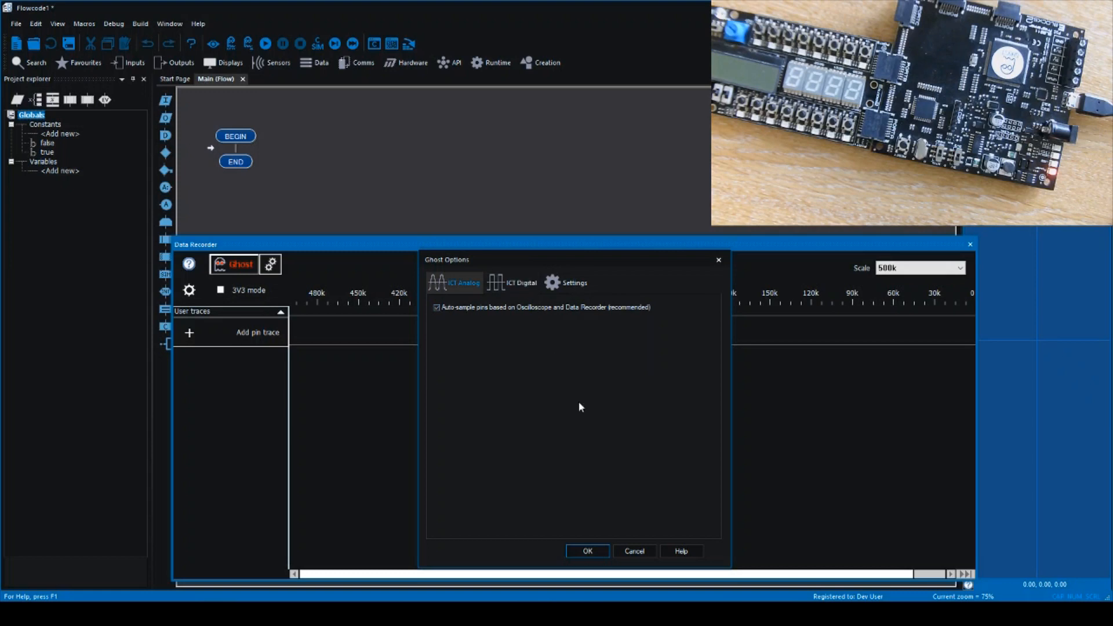
mouse_move(627, 545)
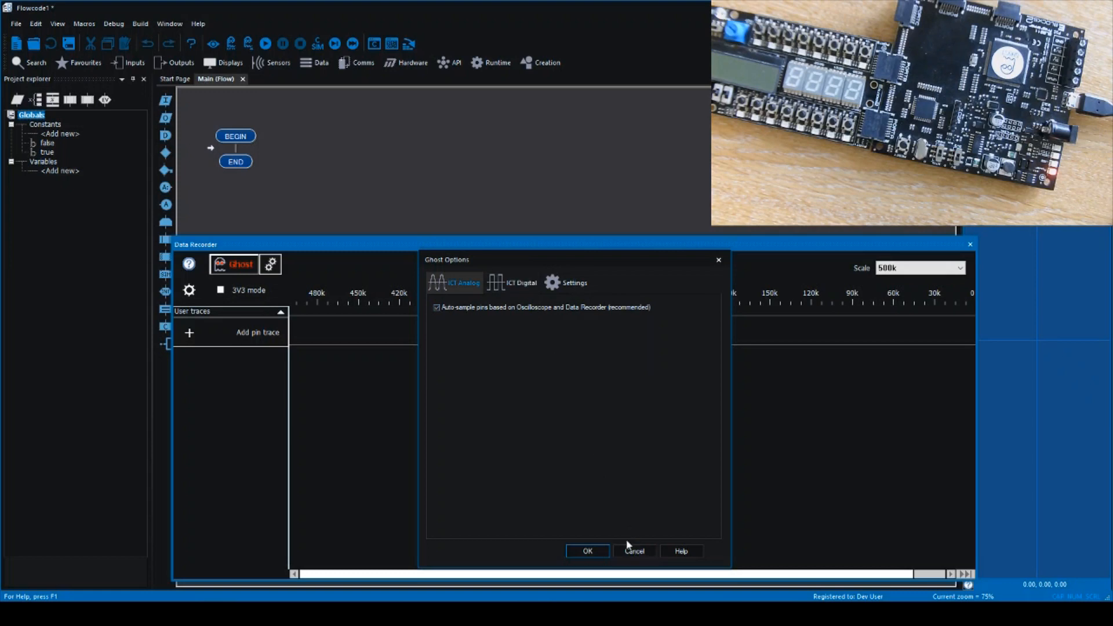
mouse_move(588, 451)
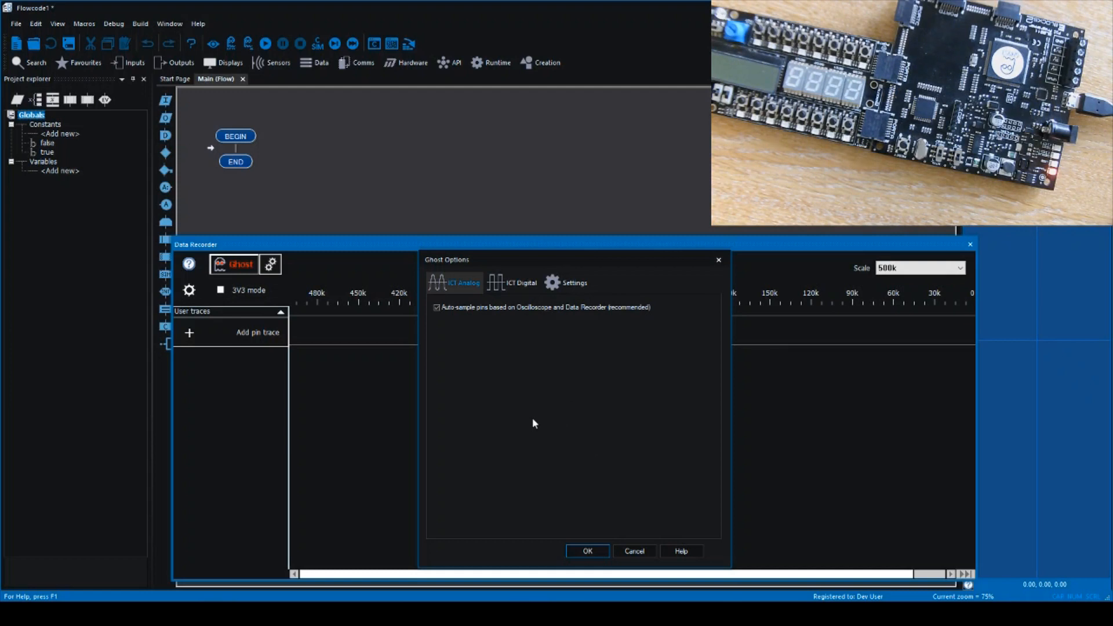
mouse_move(534, 422)
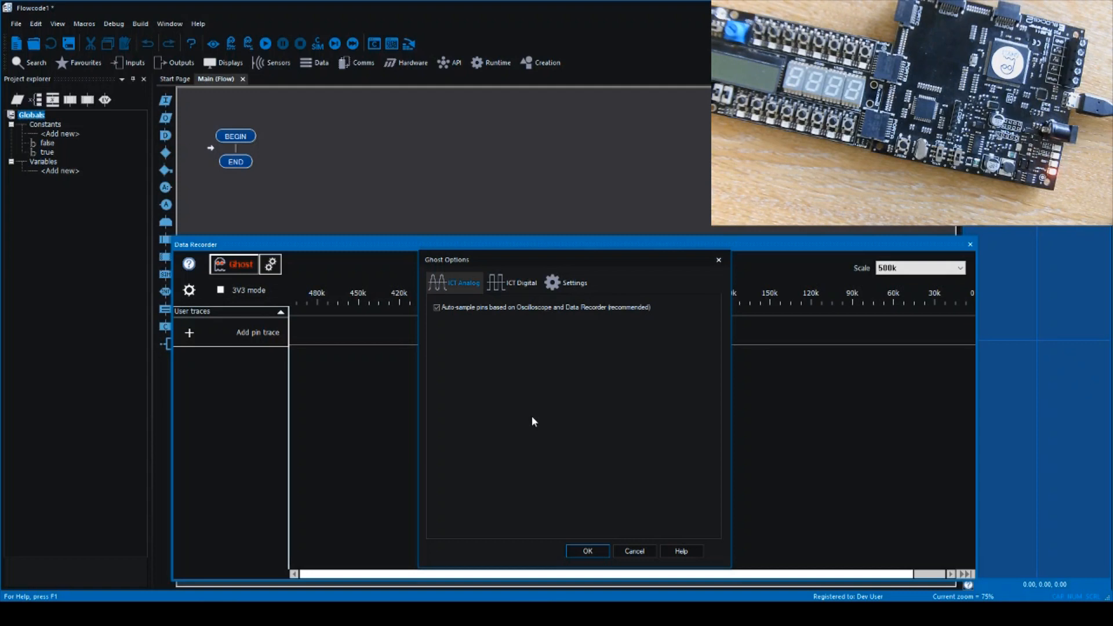
mouse_move(537, 335)
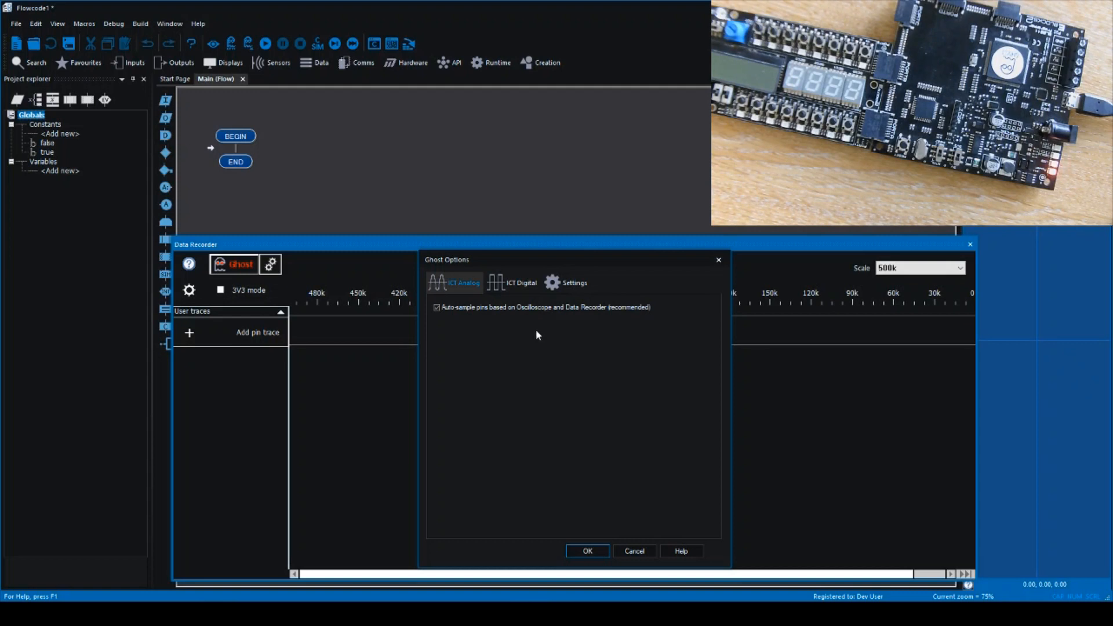
Step: Confirm the Ghost options and return to the empty Data Recorder in simulation mode
left_click(586, 550)
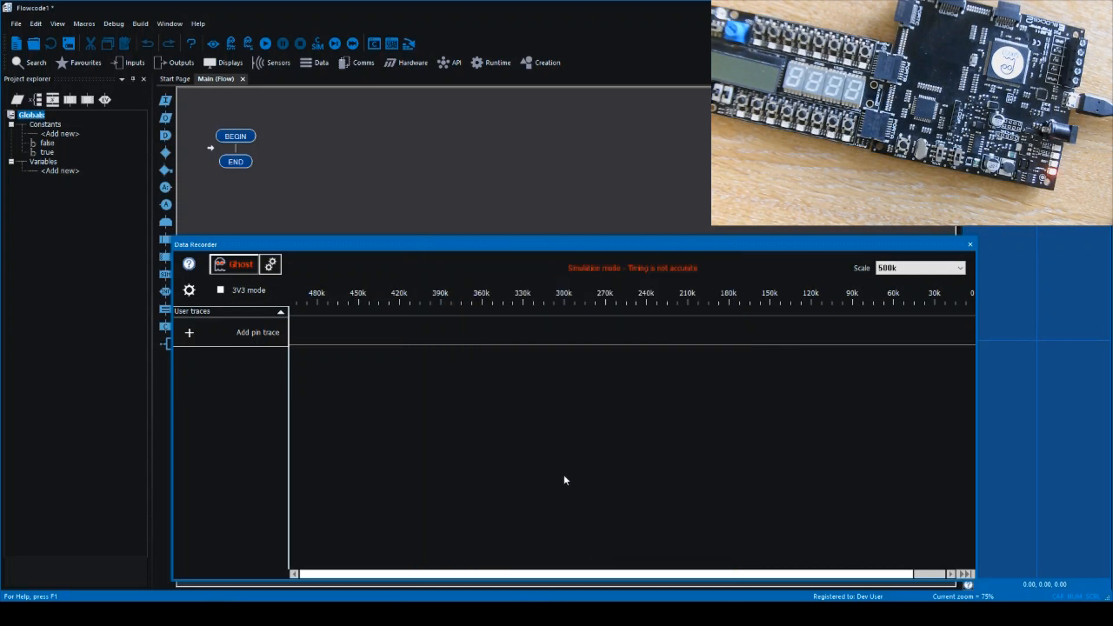
mouse_move(522, 464)
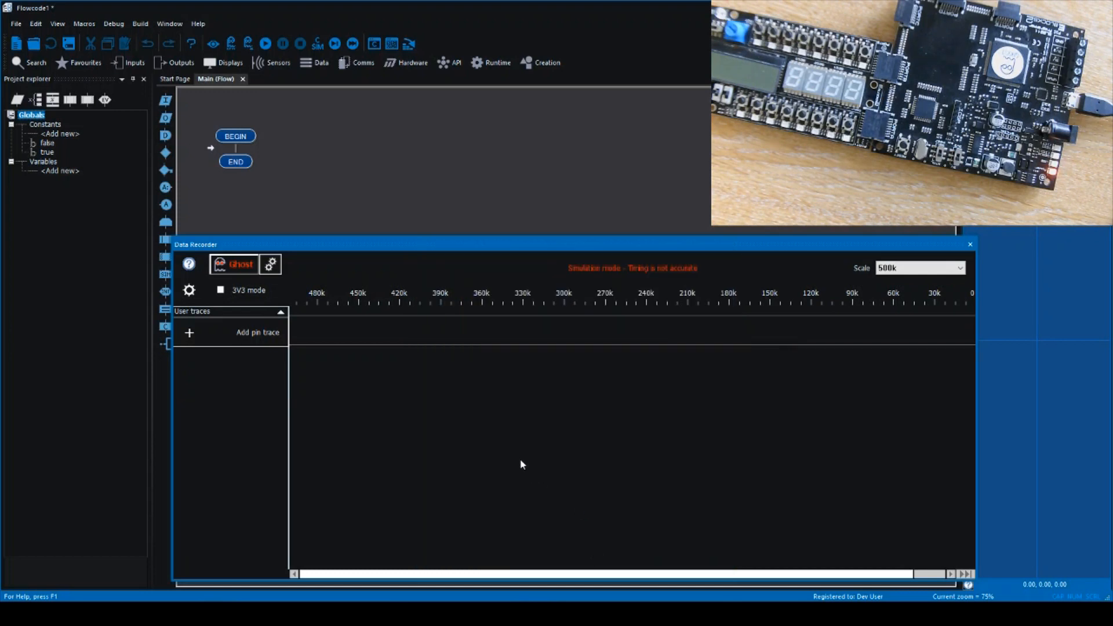
mouse_move(450, 360)
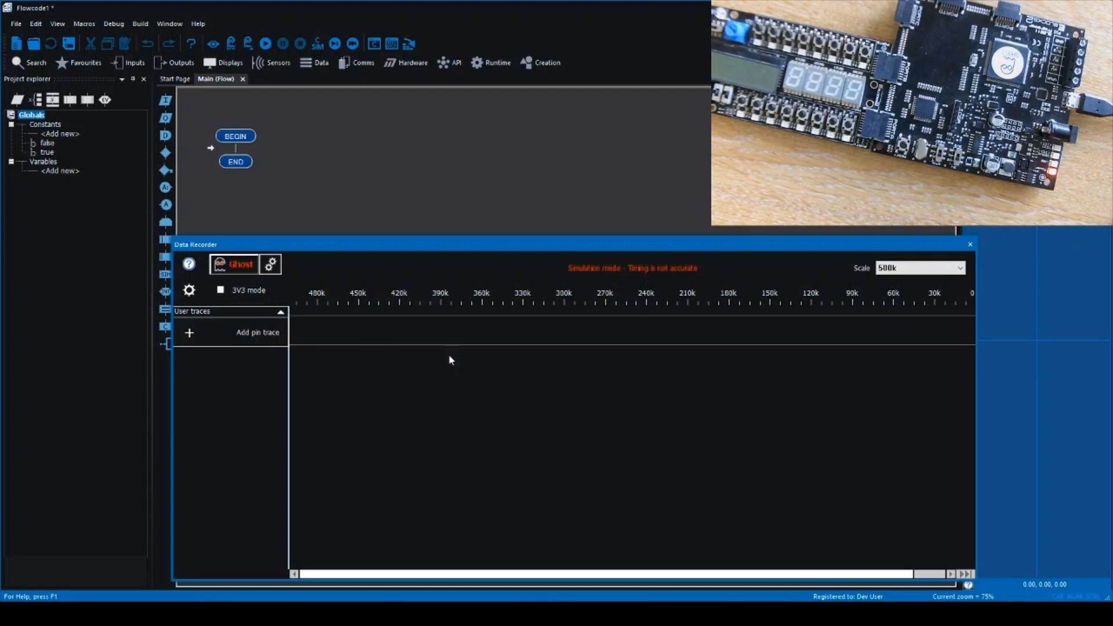
mouse_move(575, 436)
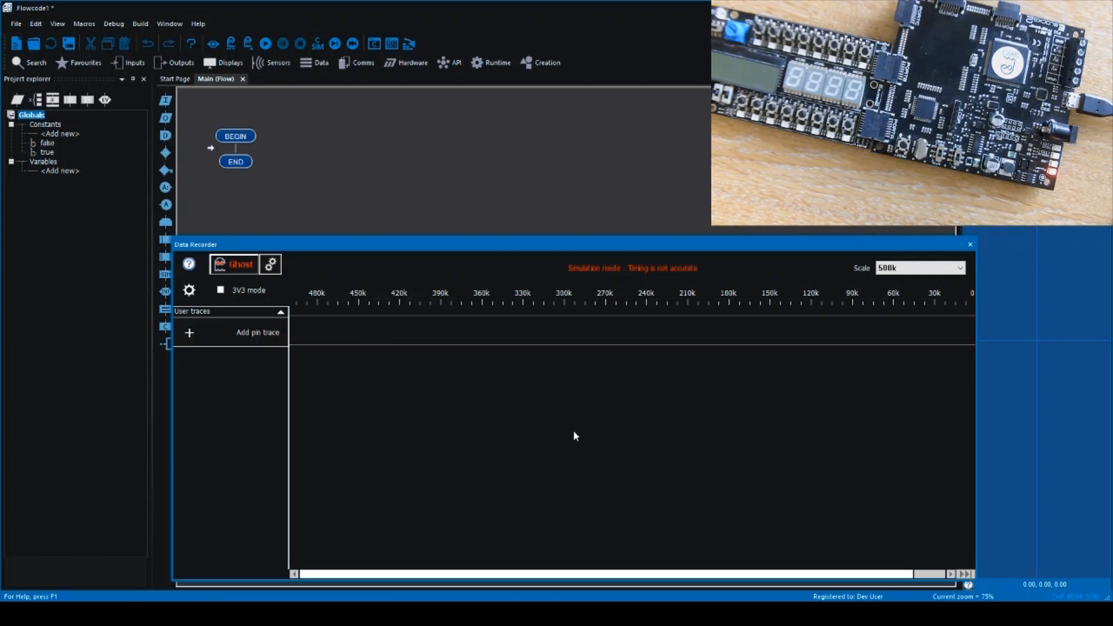
left_click(54, 23)
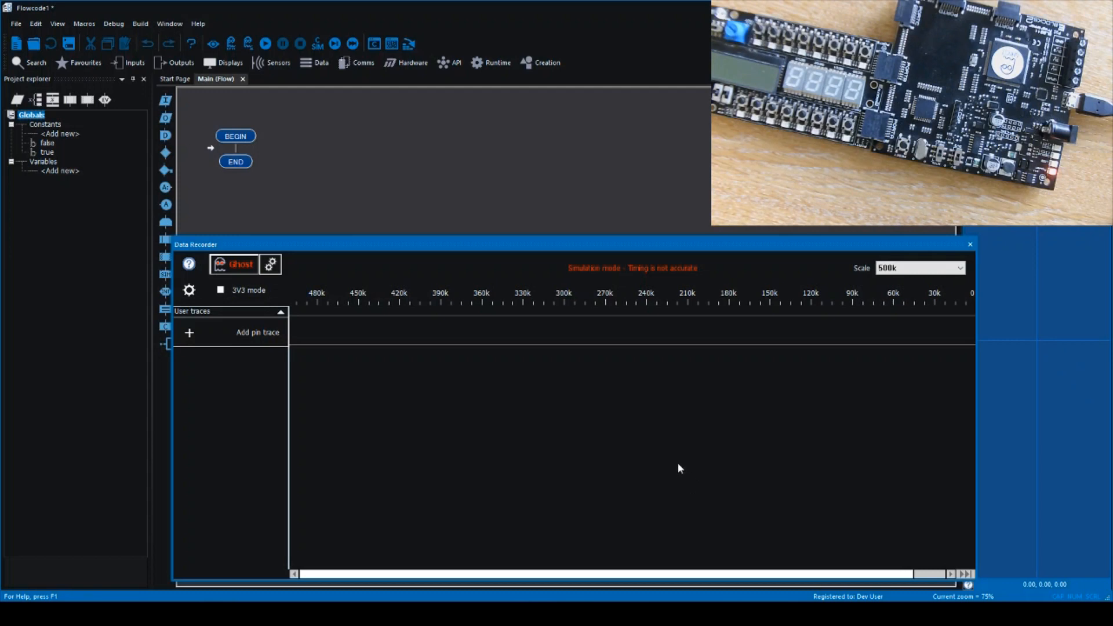
mouse_move(657, 495)
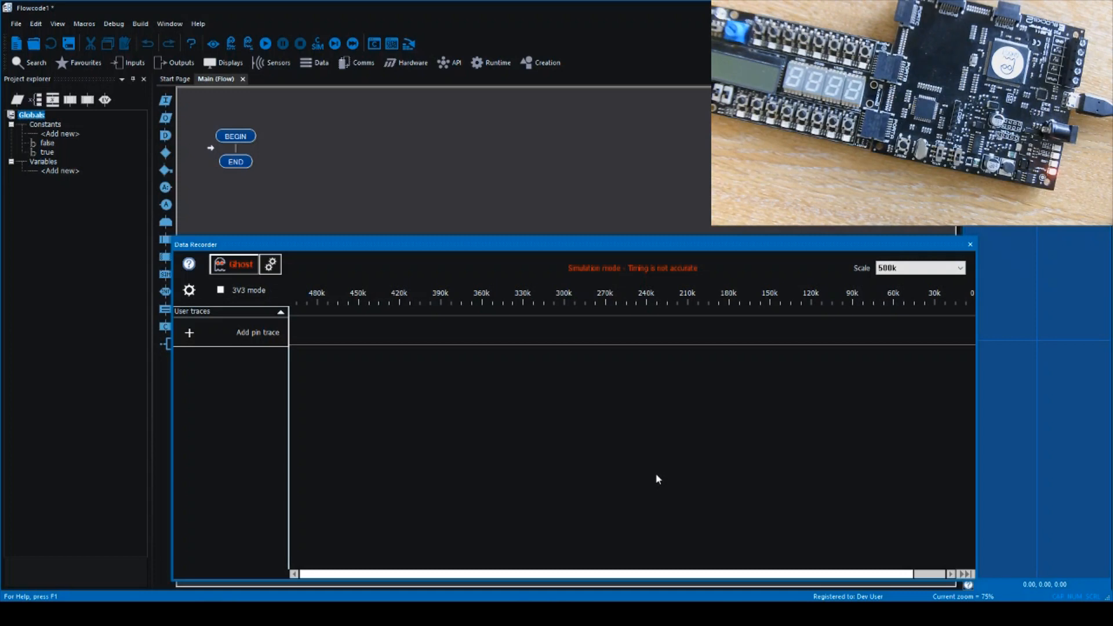
mouse_move(325, 352)
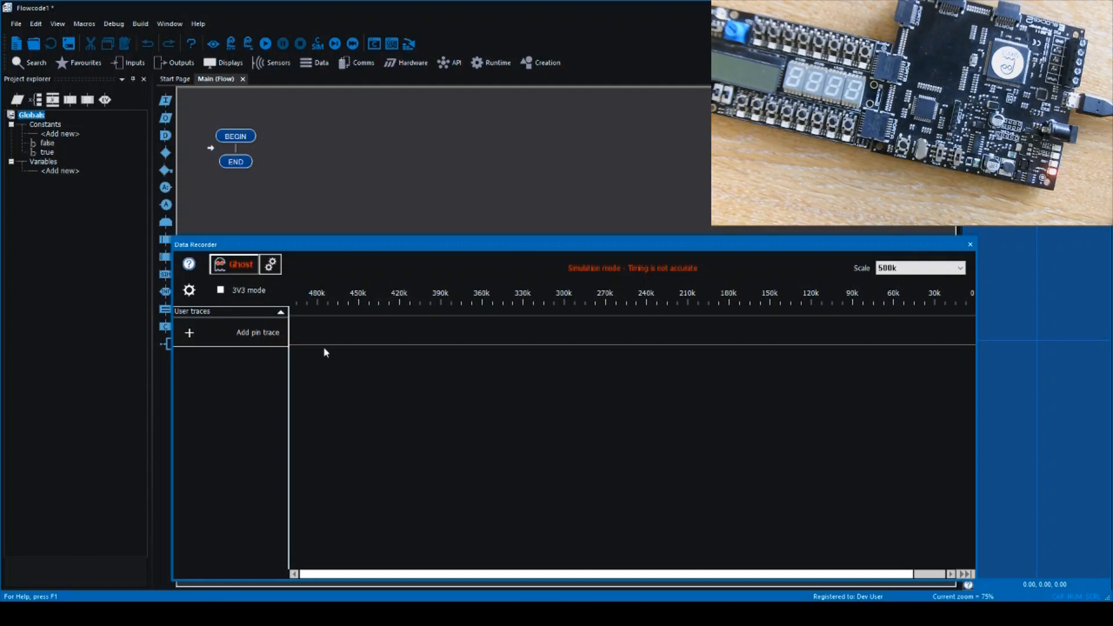
mouse_move(292, 355)
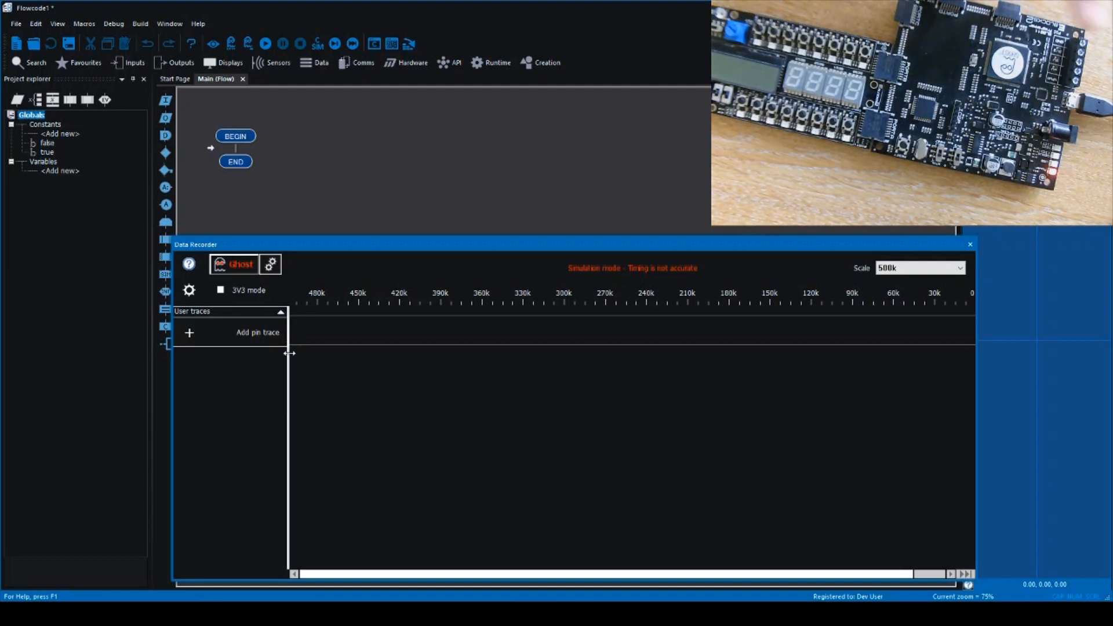
mouse_move(253, 336)
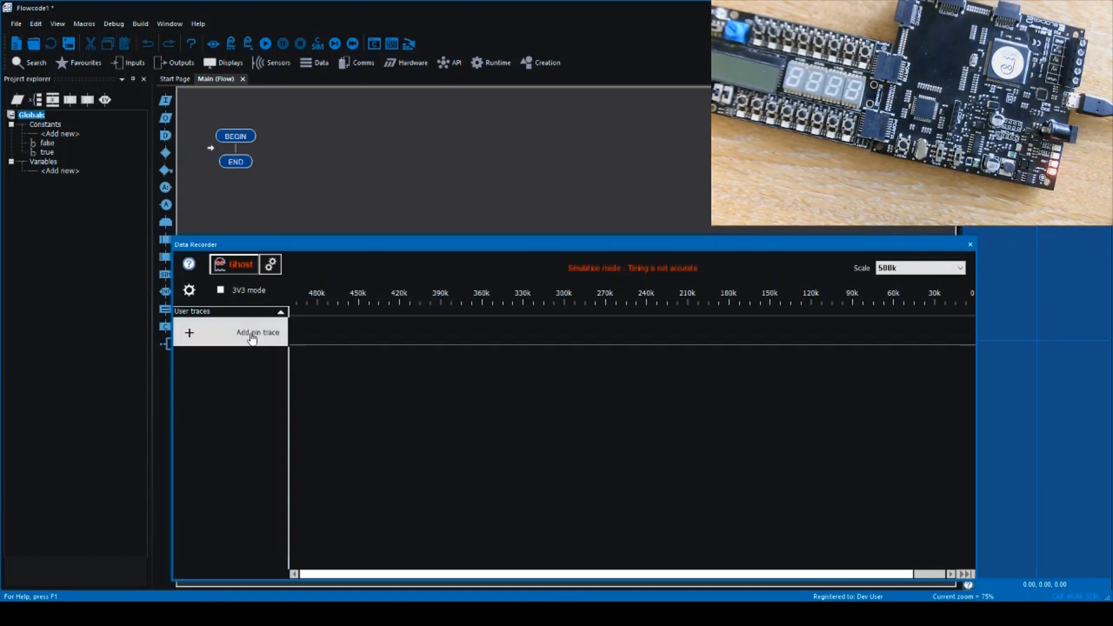
Step: Add an analog pin trace for An 1 to the recorder's user traces
left_click(257, 332)
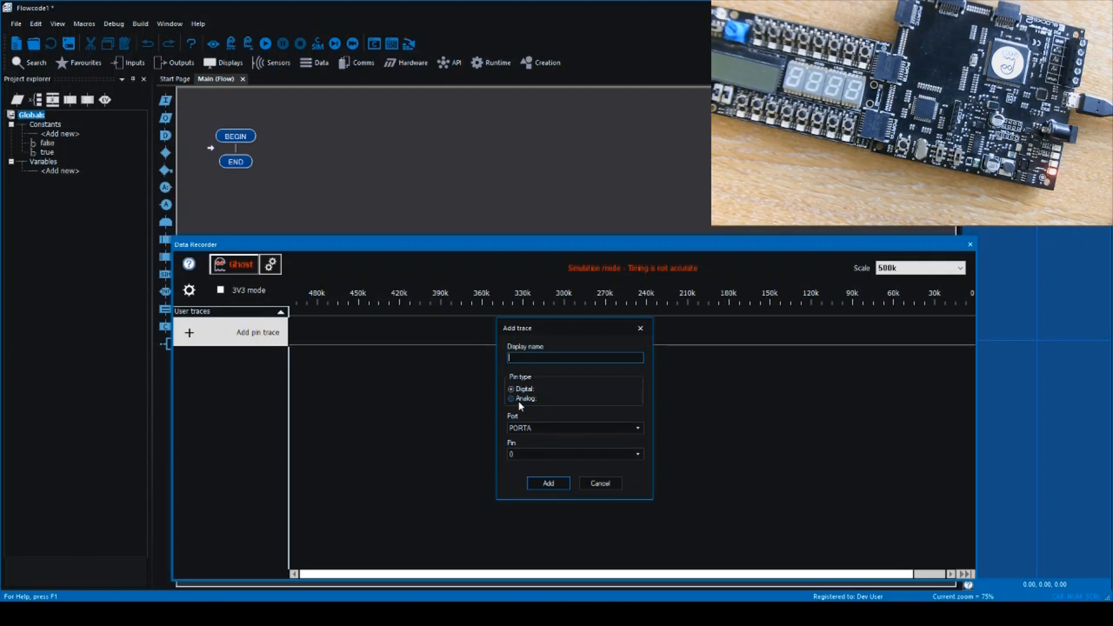
left_click(511, 398)
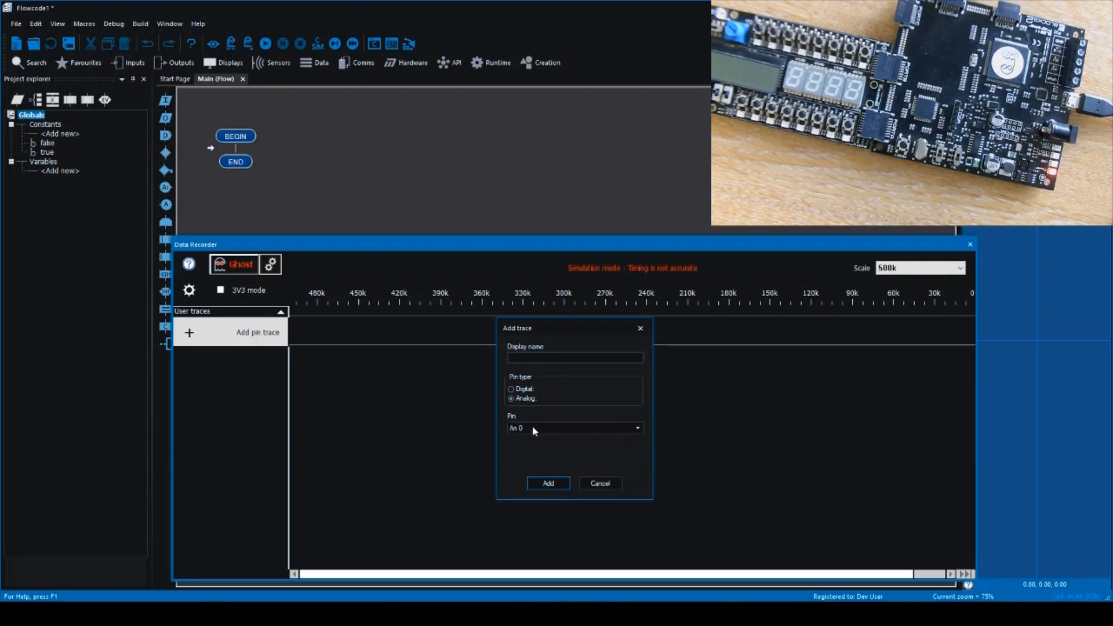
left_click(637, 428)
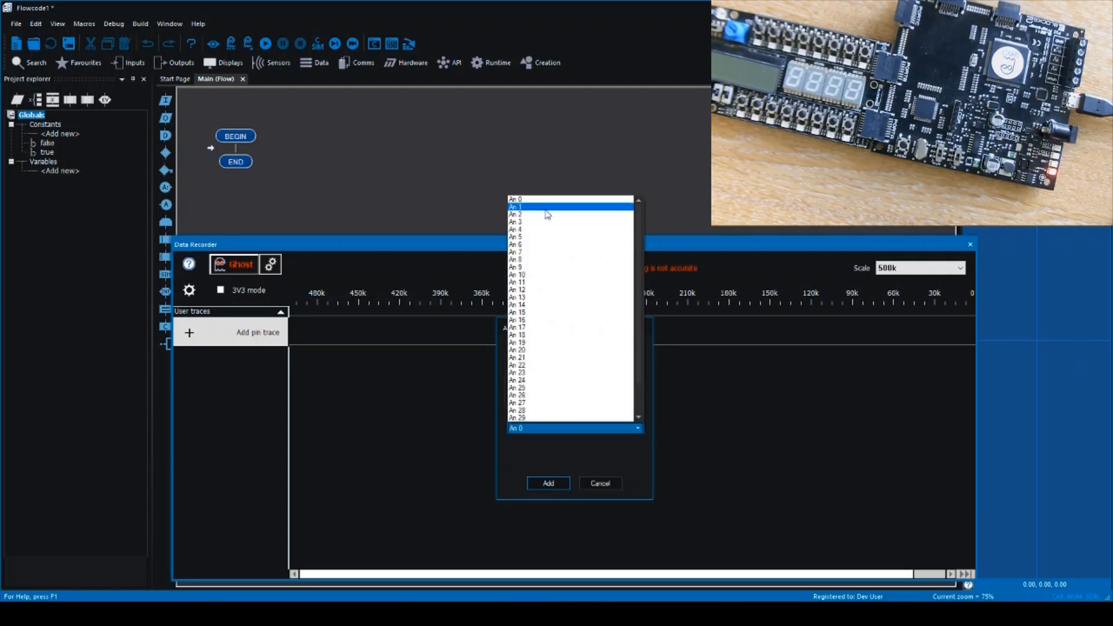
left_click(539, 207)
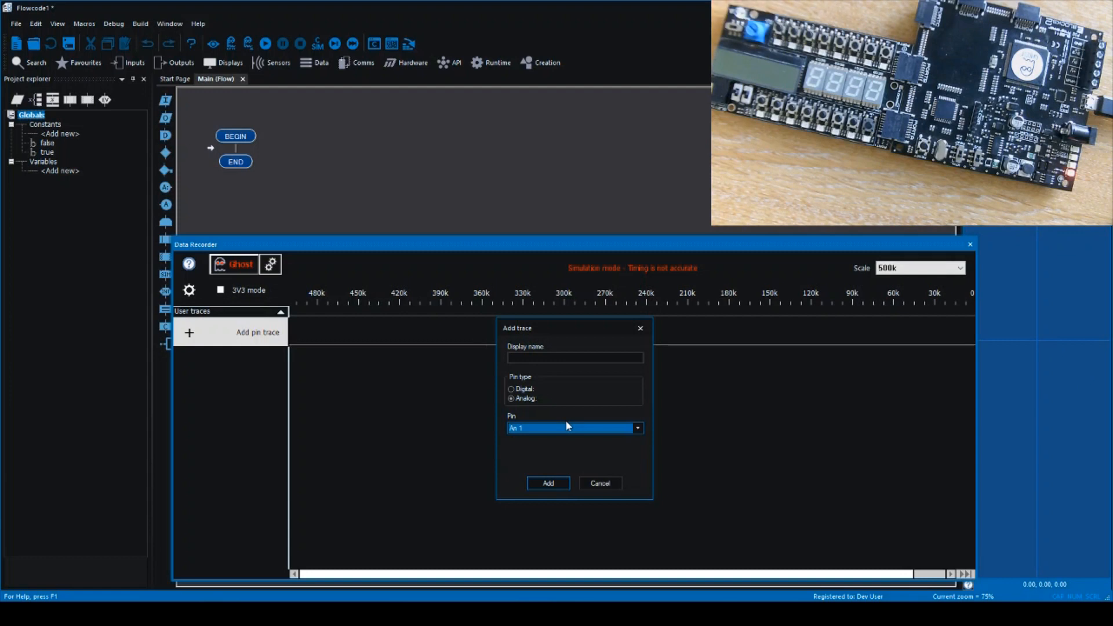
mouse_move(545, 406)
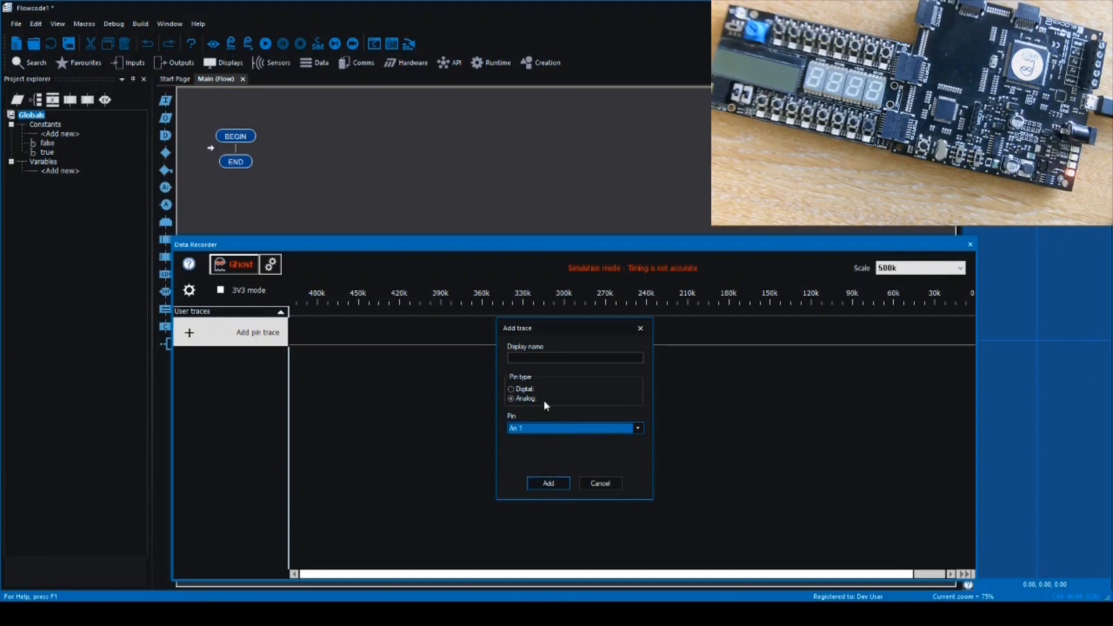
left_click(547, 482)
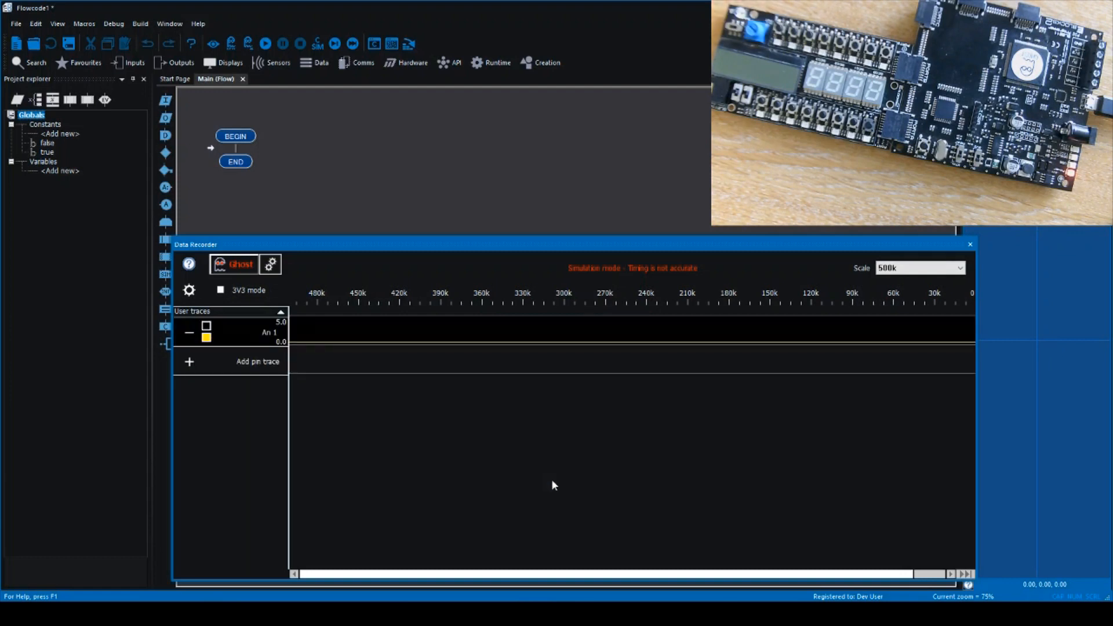
mouse_move(253, 343)
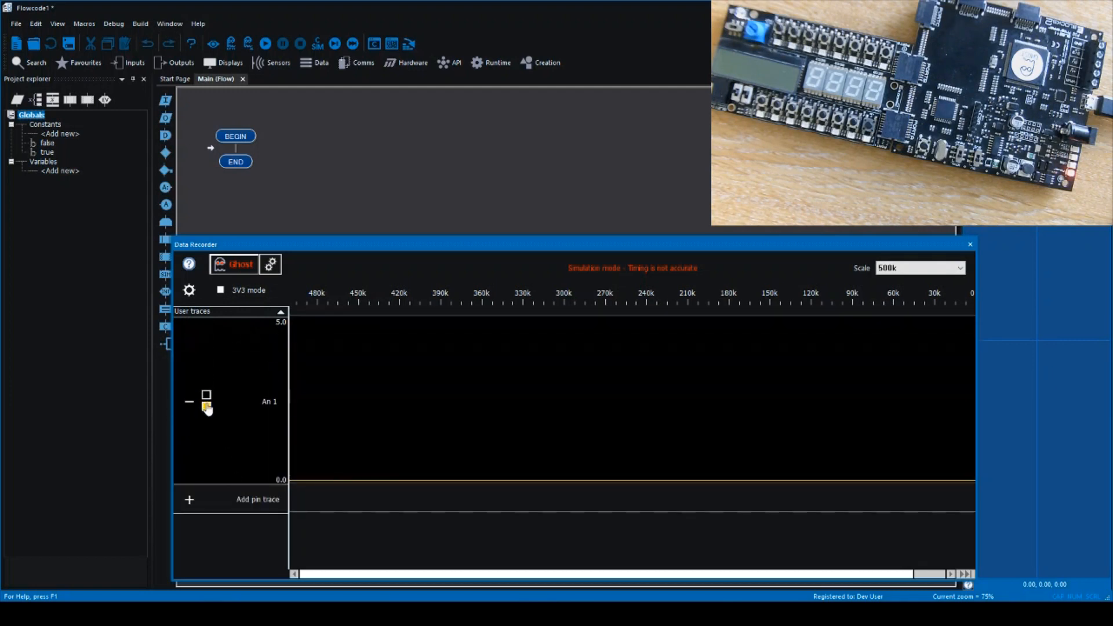
Step: Colour the An 1 trace green and start live Ghost capture from the board
left_click(206, 407)
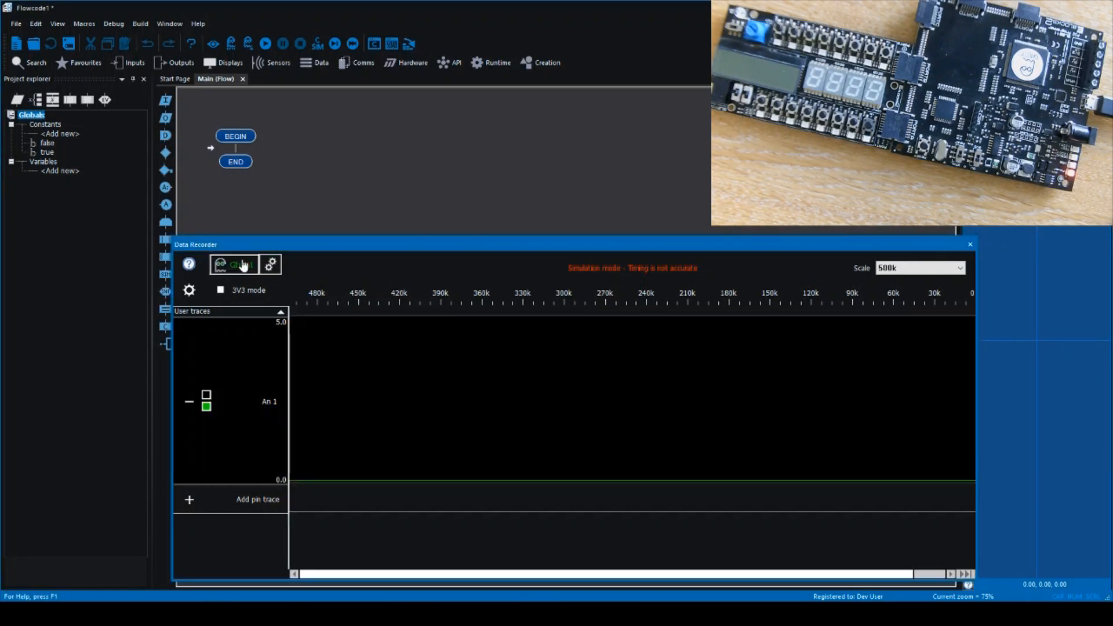
left_click(234, 264)
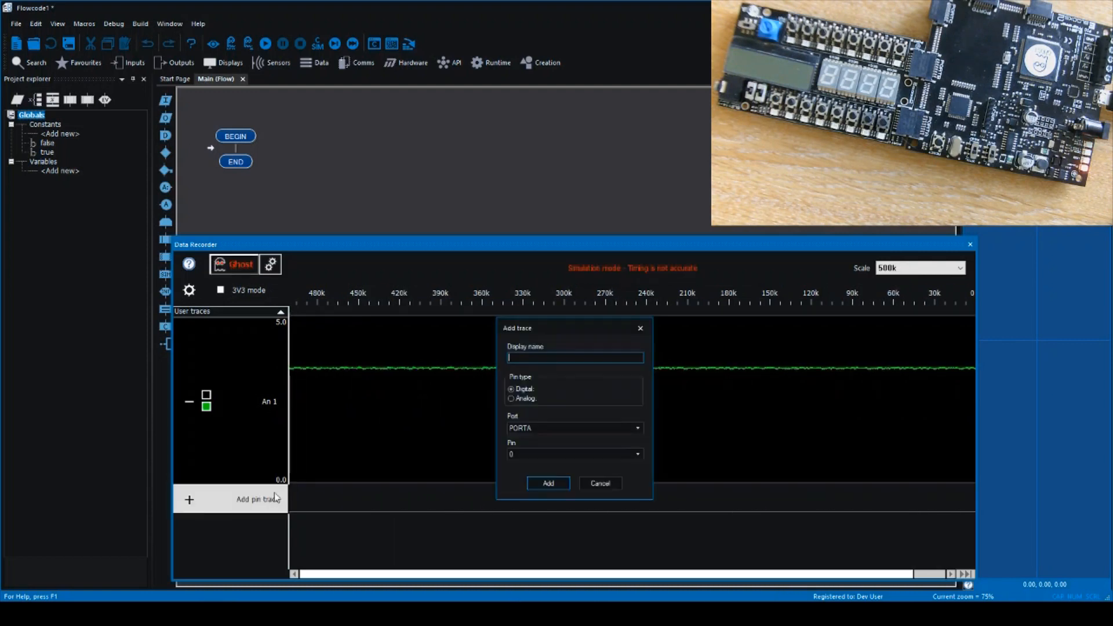
Step: Add a digital PORTC pin 3 trace beneath An 1, then briefly review the Ghost options
left_click(636, 427)
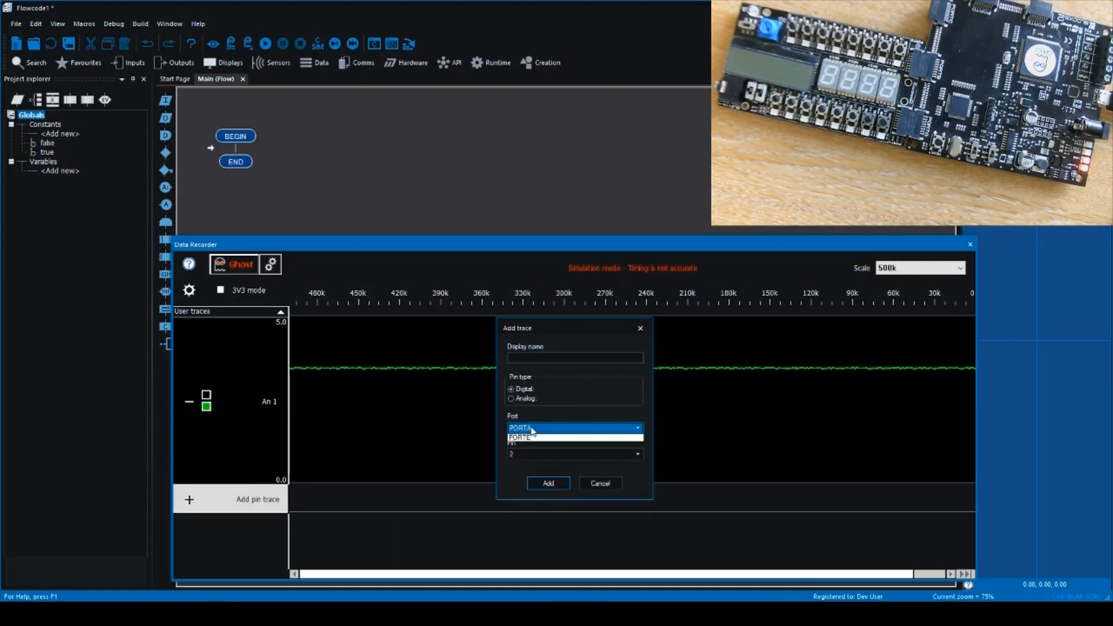
left_click(526, 438)
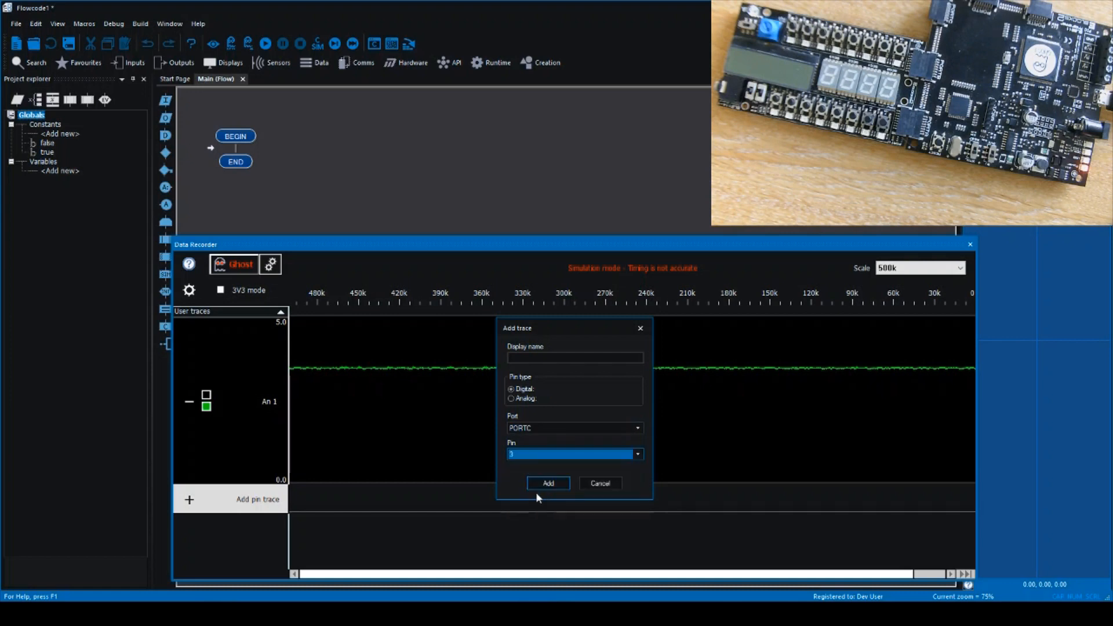
left_click(547, 482)
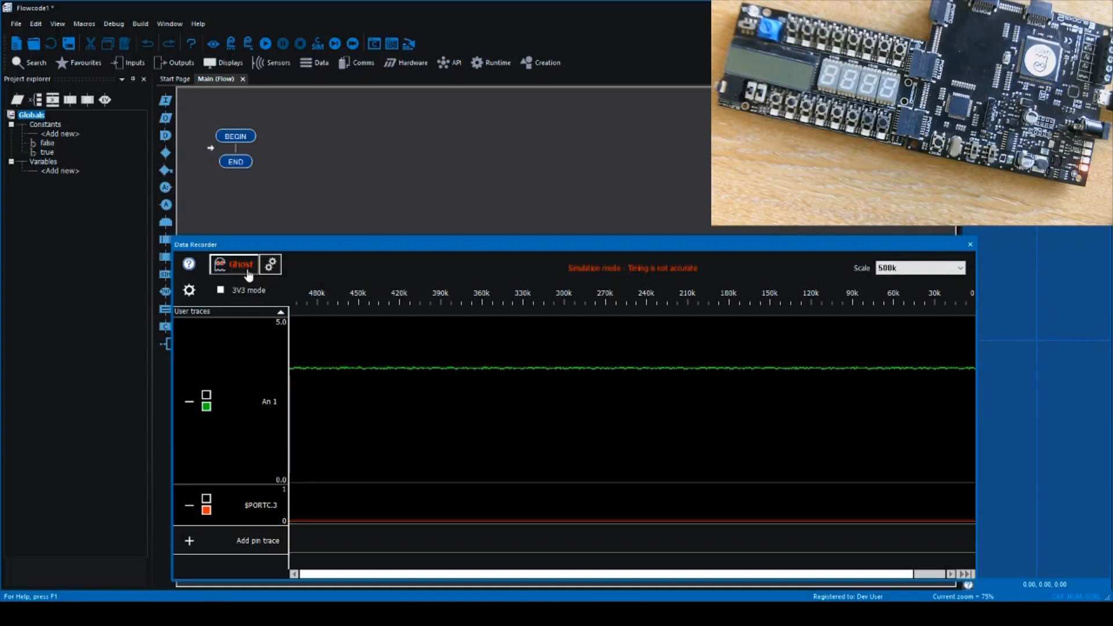
left_click(269, 264)
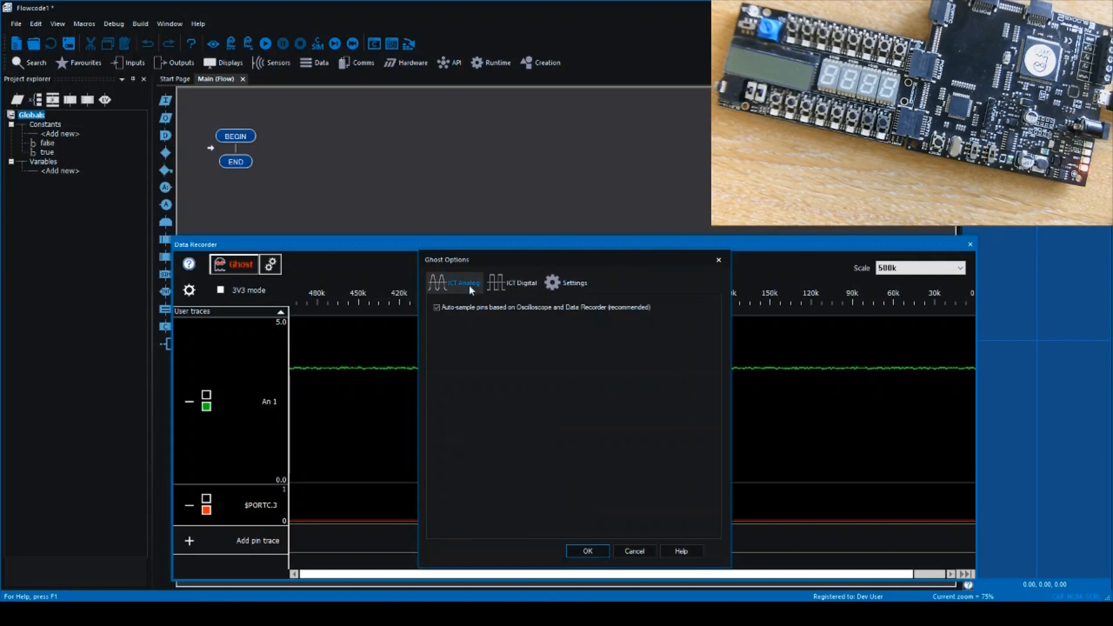
left_click(586, 551)
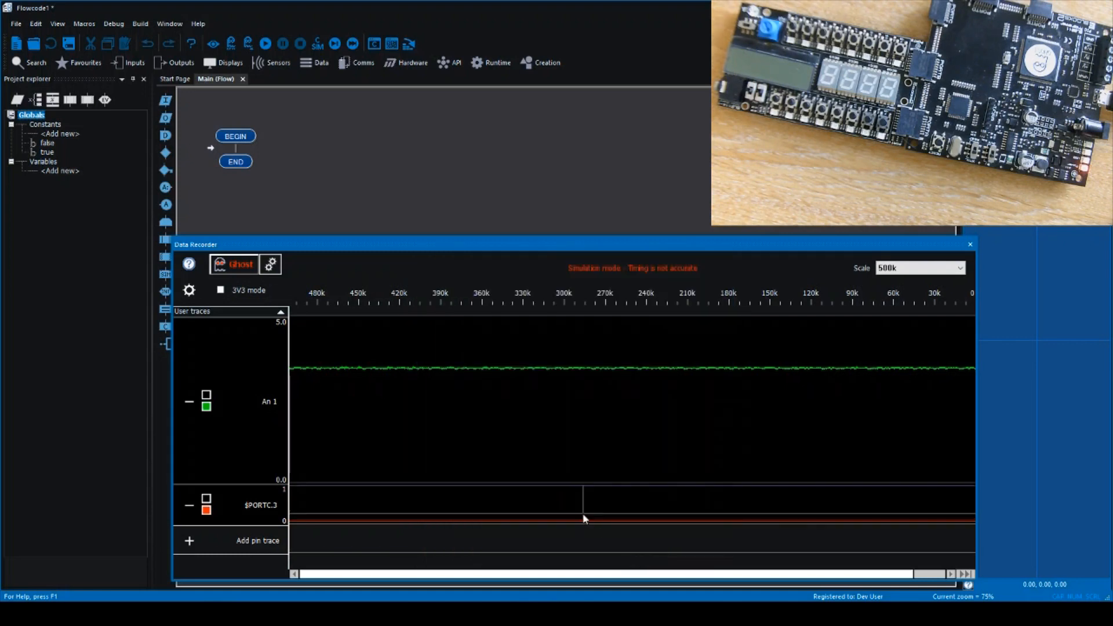